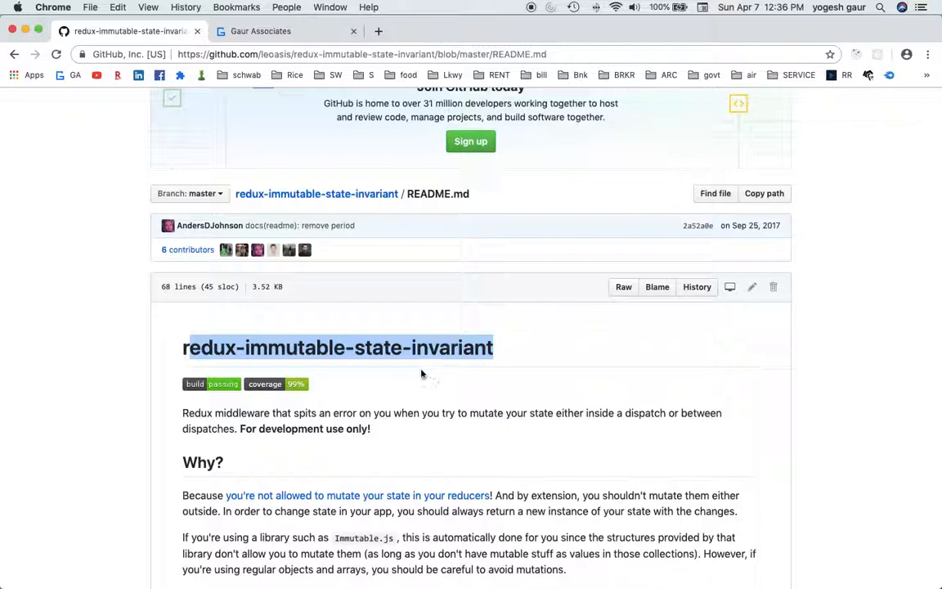
# - Scroll the README to 'How to use' and circle the development-only middleware declaration
pyautogui.scroll(-3)
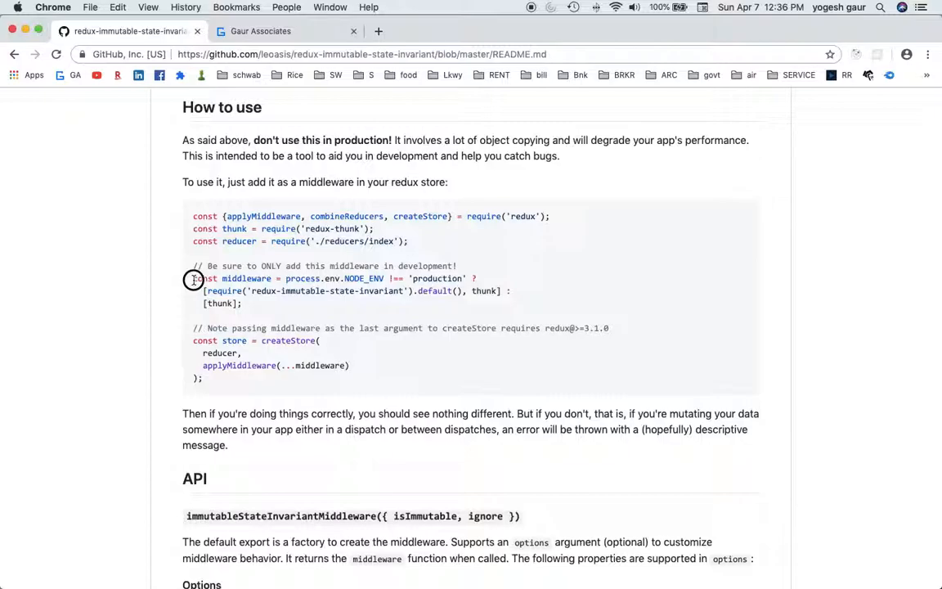
pyautogui.moveTo(194, 278); pyautogui.dragTo(242, 303)
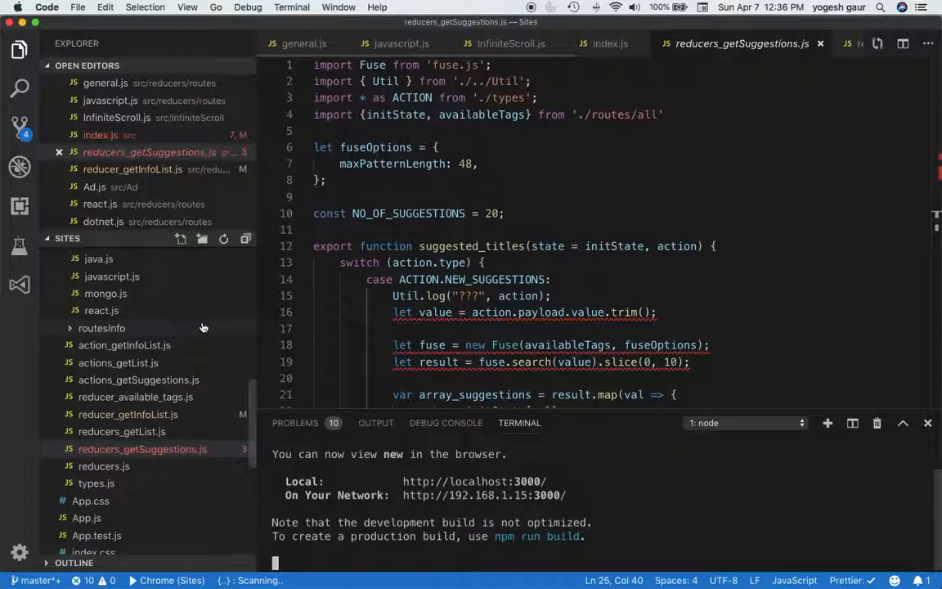
# - Open reducers_getList.js and scroll to where getVideosList assigns state a fresh object
pyautogui.scroll(-3)
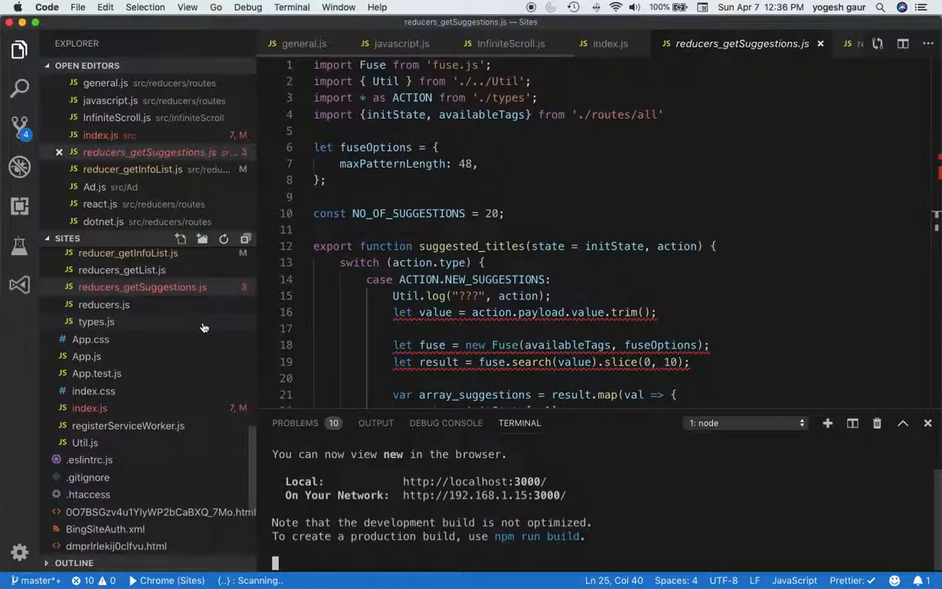
pyautogui.scroll(-3)
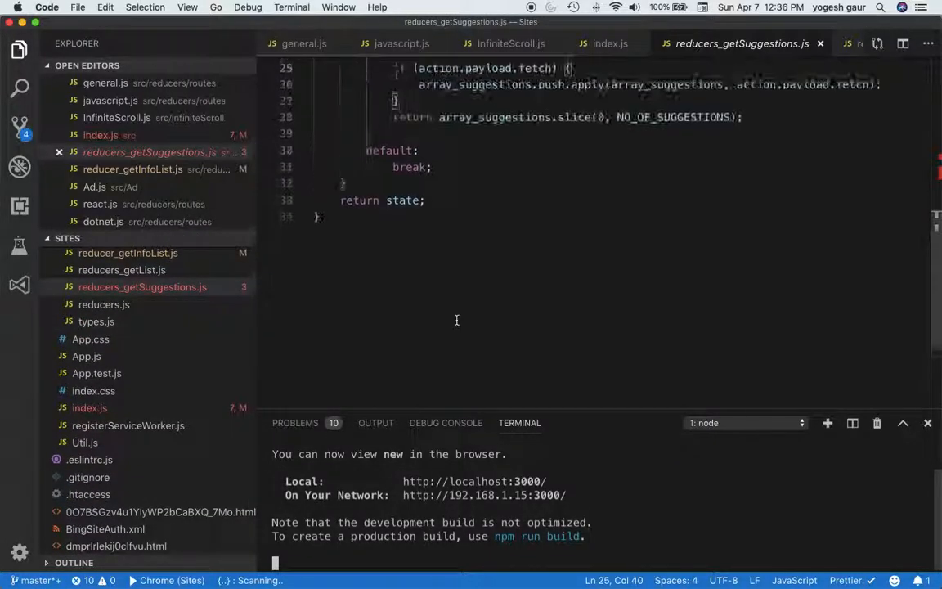
pyautogui.click(121, 270)
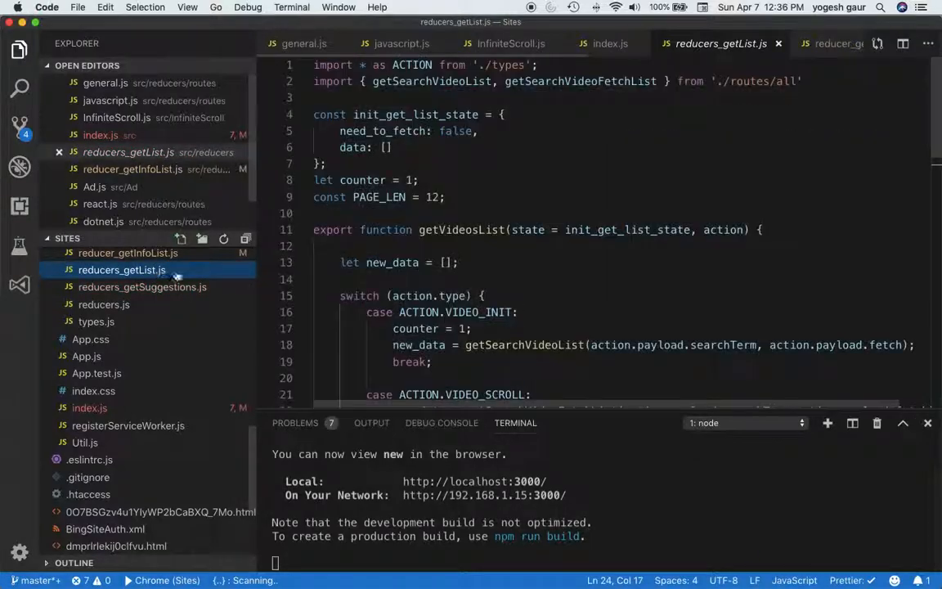
pyautogui.scroll(-3)
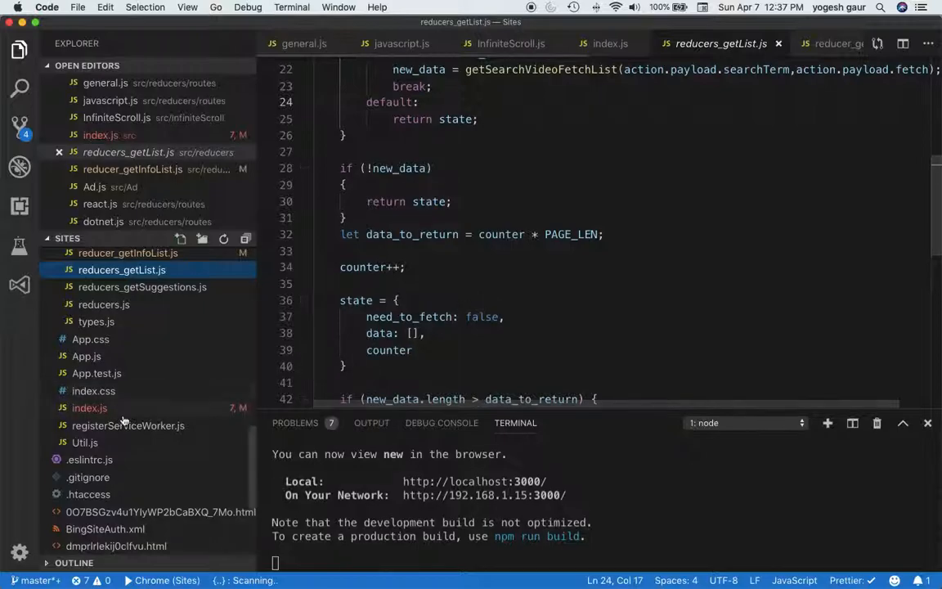
# - Open index.js and highlight the redux-immutable-state-invariant require and applyMiddleware
pyautogui.click(90, 407)
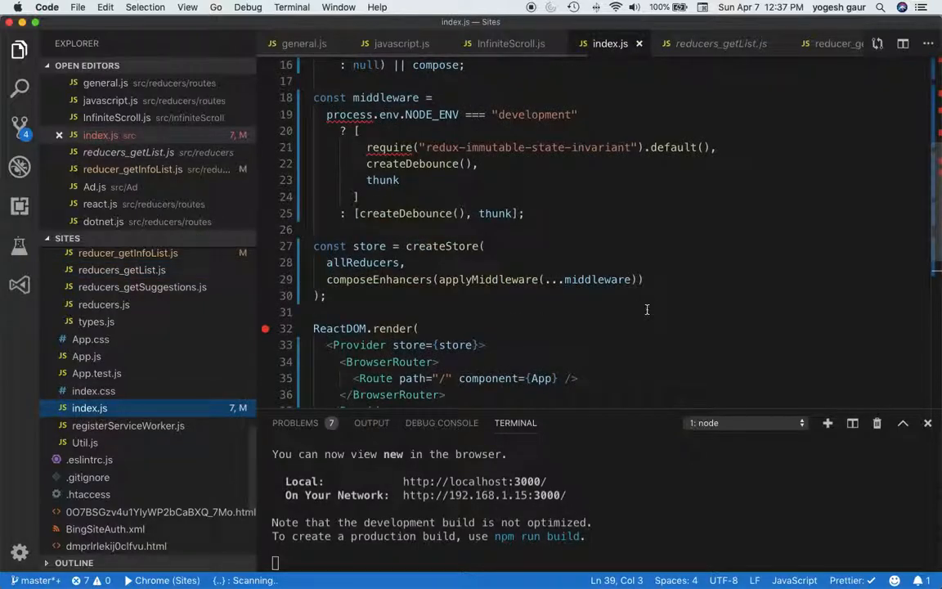
pyautogui.moveTo(596, 188)
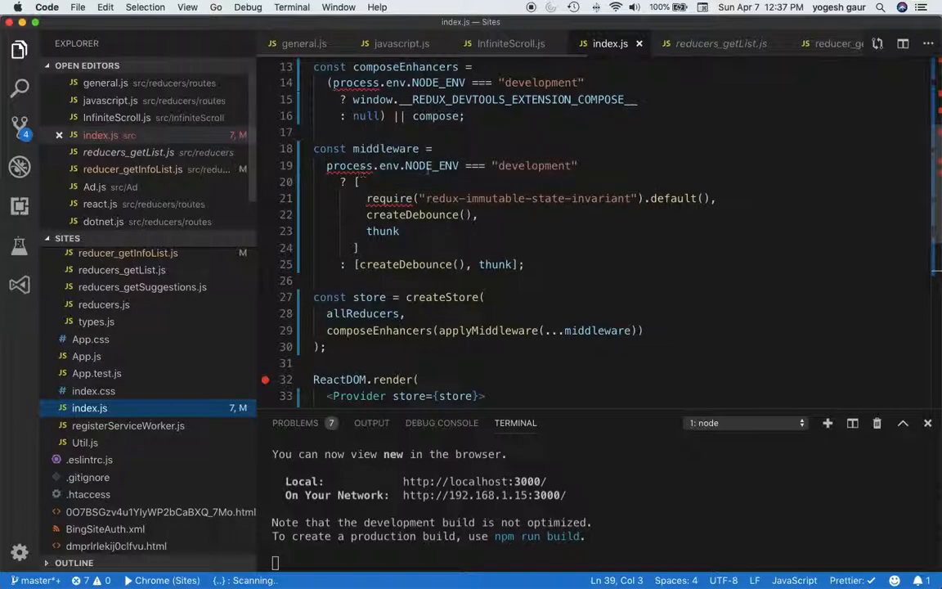
pyautogui.doubleClick(533, 165)
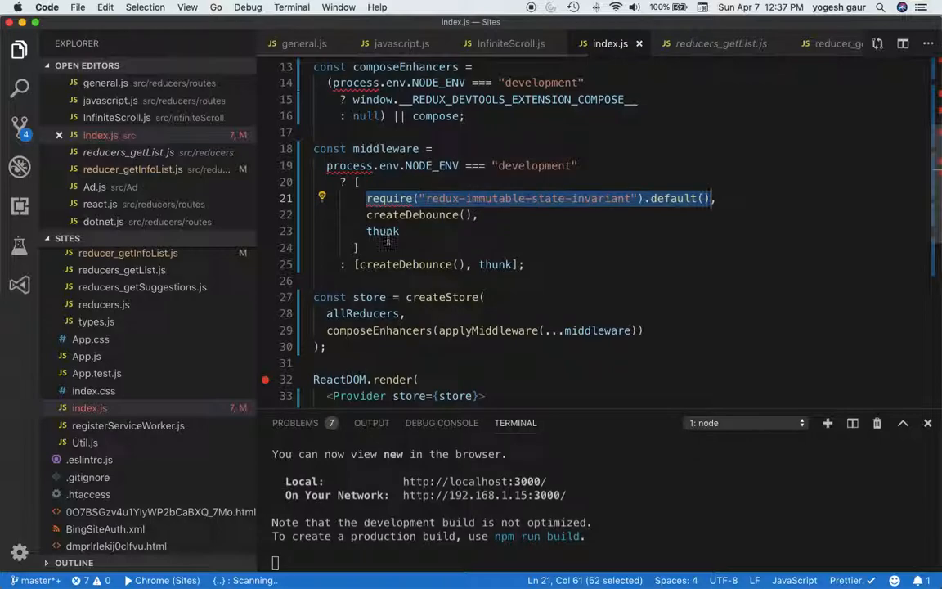
pyautogui.click(475, 331)
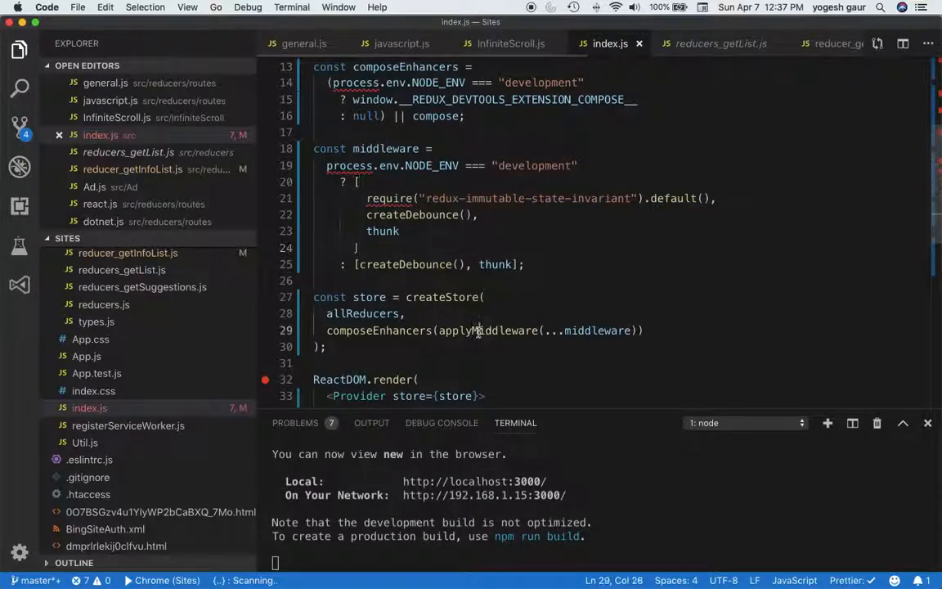
pyautogui.doubleClick(487, 330)
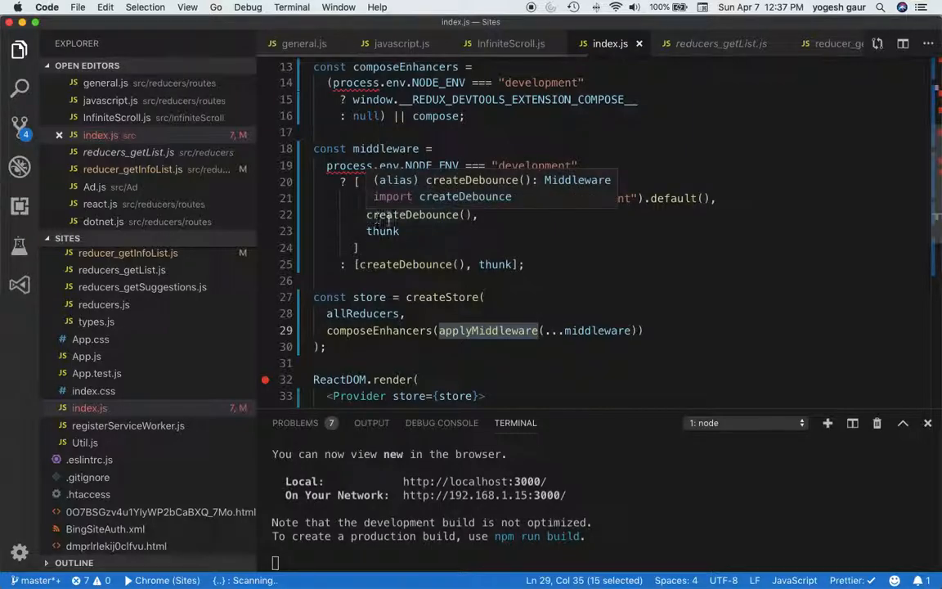
pyautogui.moveTo(413, 227)
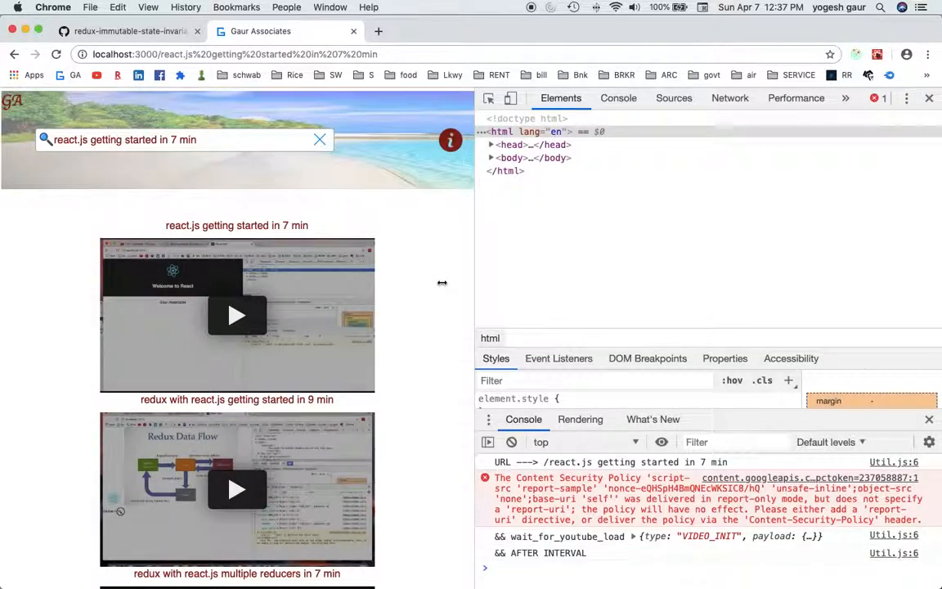
# - Search 'mon' and pick the 'mongodb backup and restore in 2 minutes' suggestion
pyautogui.scroll(-3)
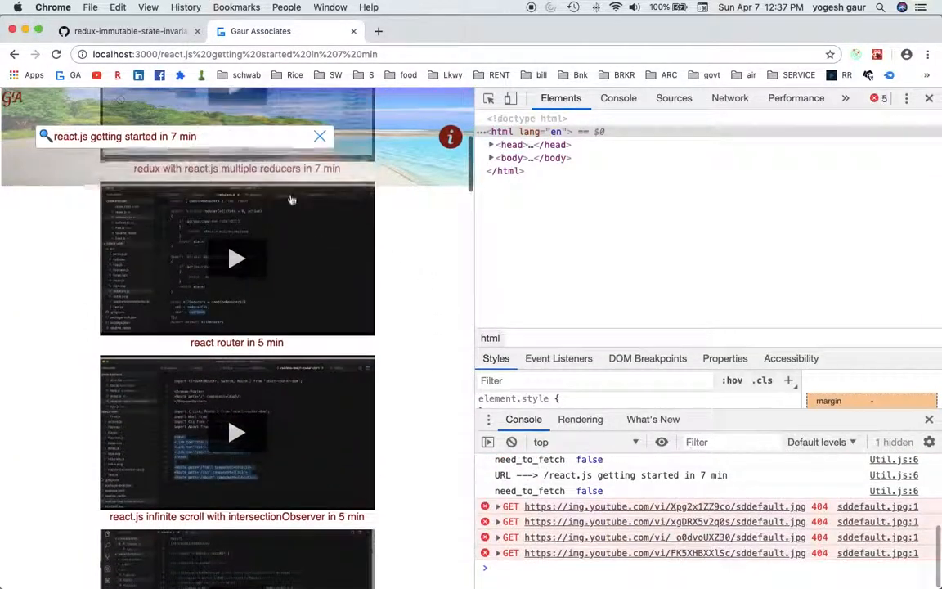
pyautogui.click(320, 136)
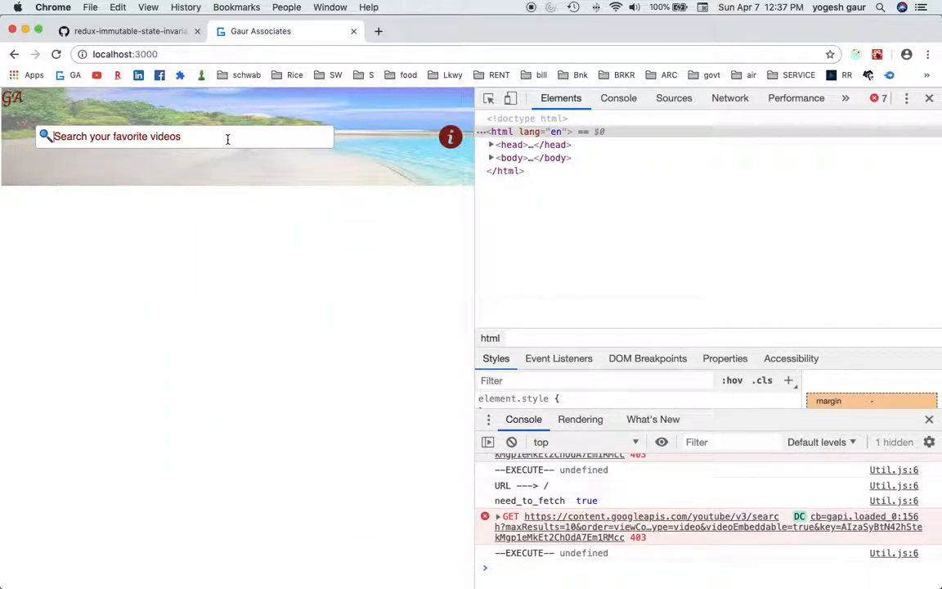
pyautogui.write('mon')
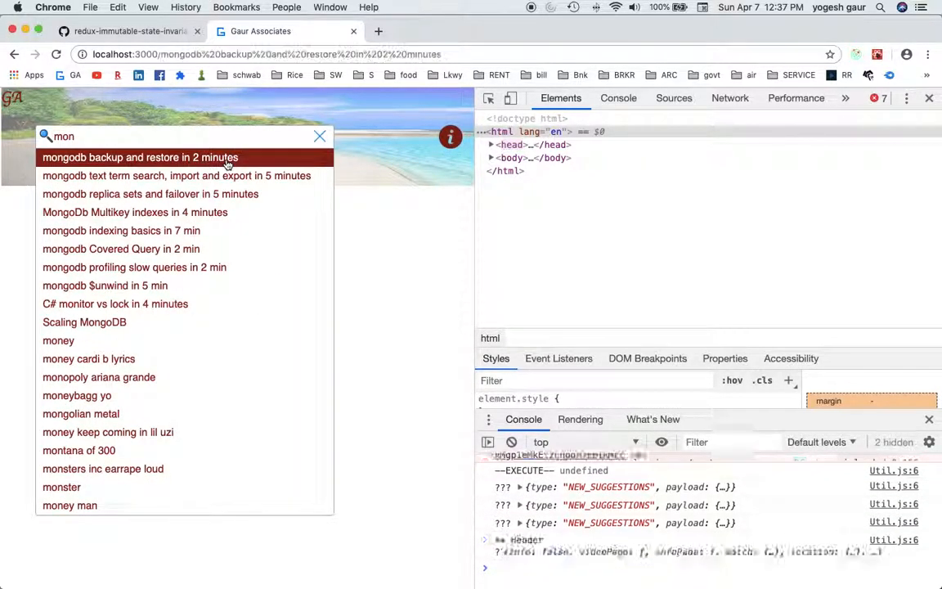
pyautogui.click(140, 157)
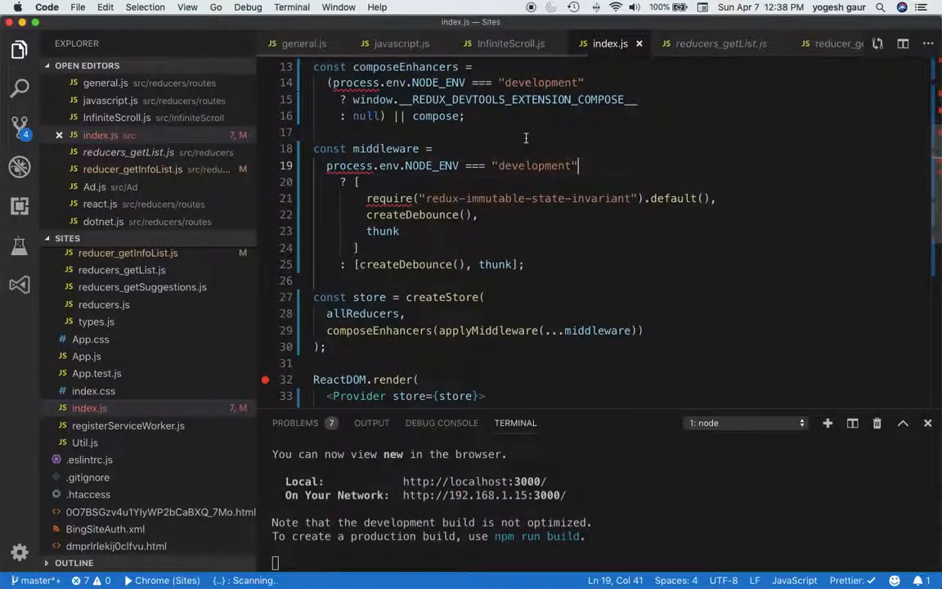
# - Return to the reducers_getList.js tab and scroll through the getVideosList state handling
pyautogui.click(721, 43)
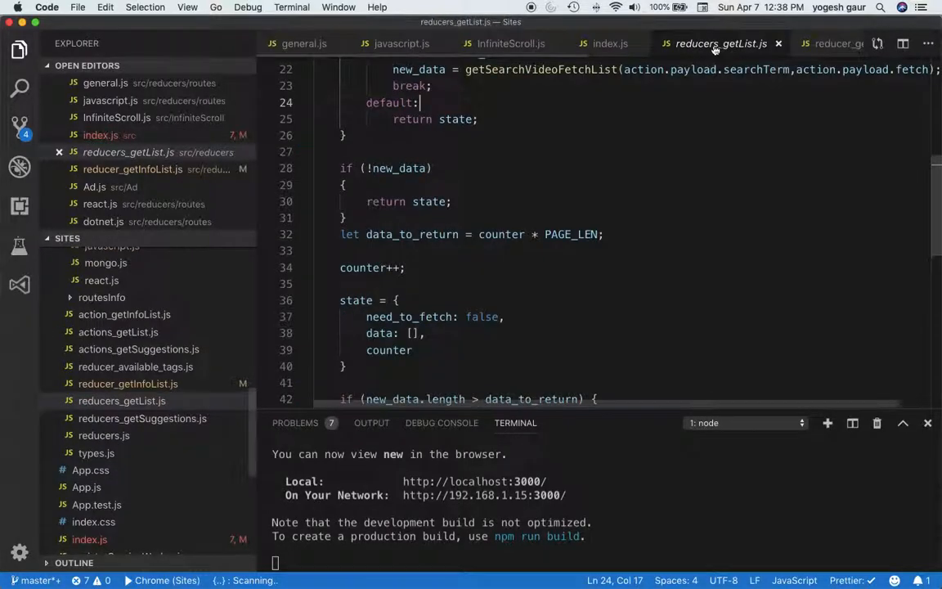
pyautogui.scroll(-3)
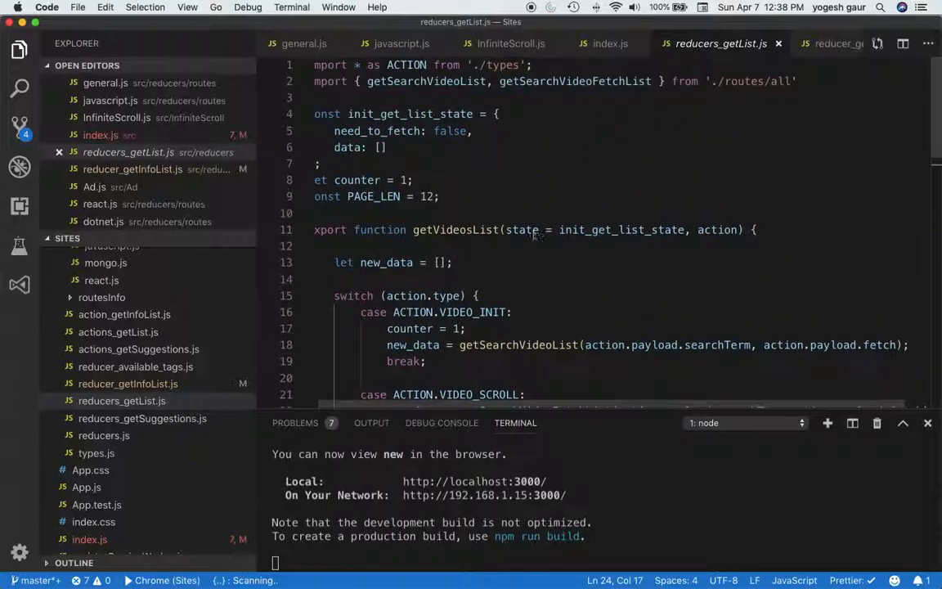
pyautogui.scroll(-3)
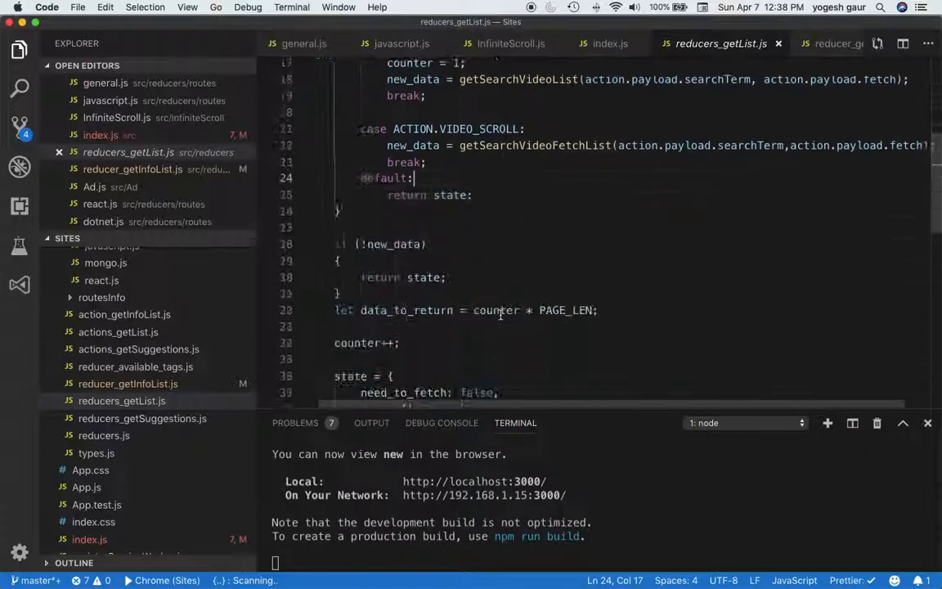
pyautogui.scroll(-3)
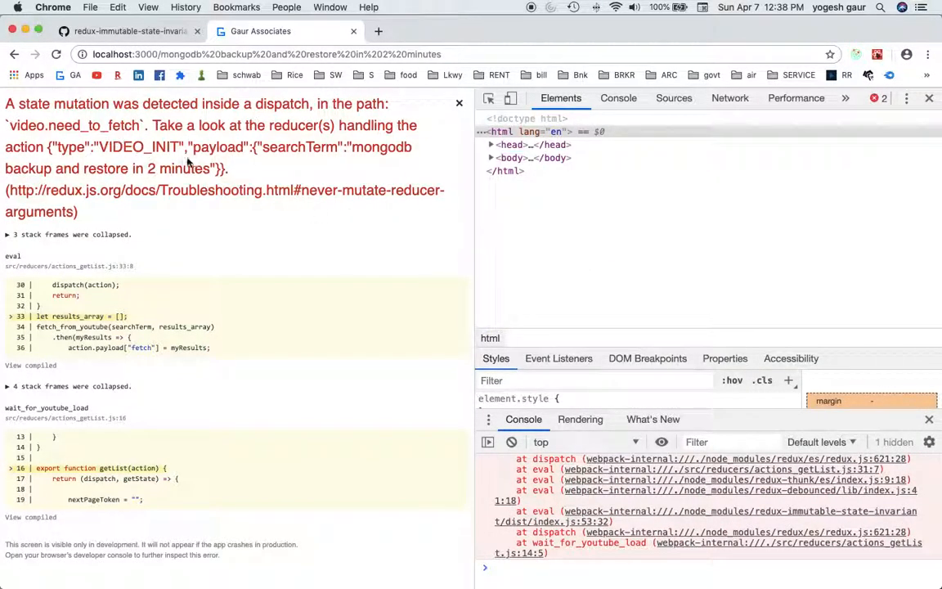
pyautogui.moveTo(41, 185)
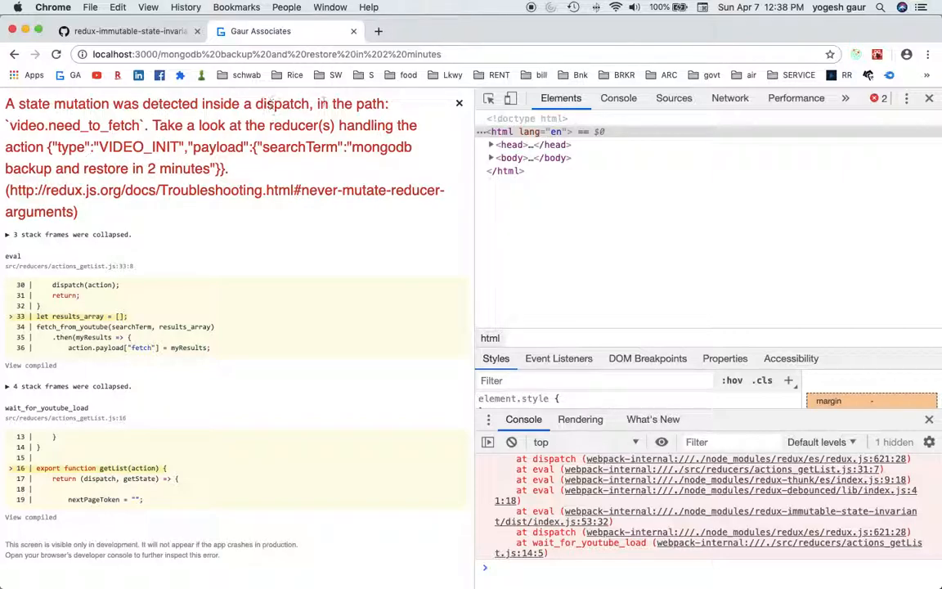
# - Highlight the video.need_to_fetch state mutation error message in the overlay
pyautogui.moveTo(143, 103); pyautogui.dragTo(317, 103)
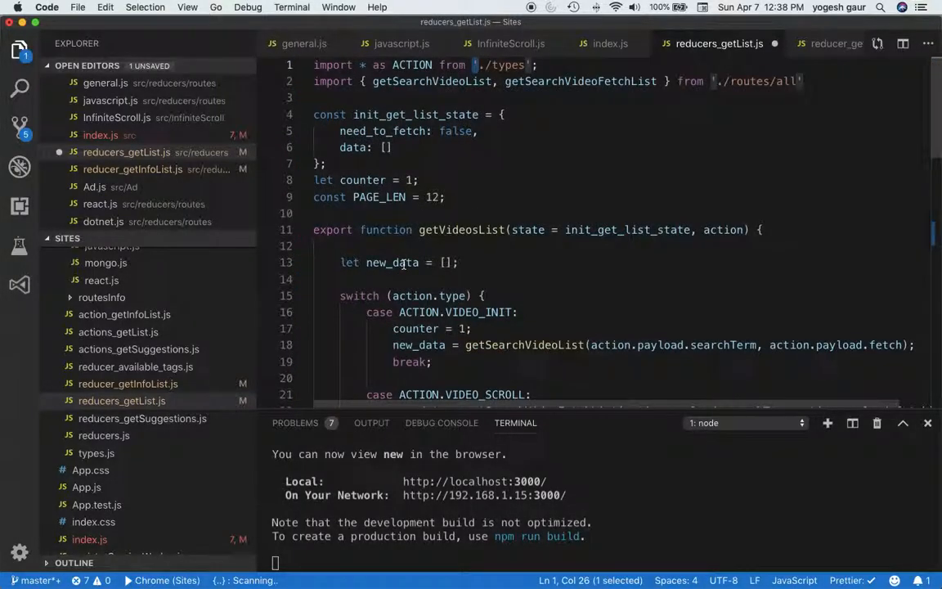
# - Uncomment the state reassignment lines, then return to the redux-immutable-state-invariant README
pyautogui.scroll(-3)
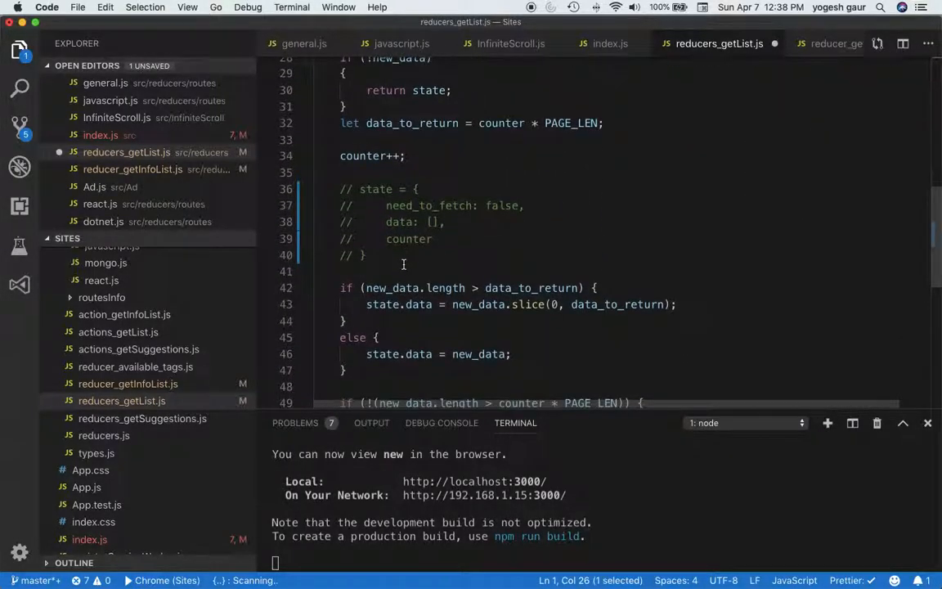
pyautogui.moveTo(341, 189); pyautogui.dragTo(367, 254)
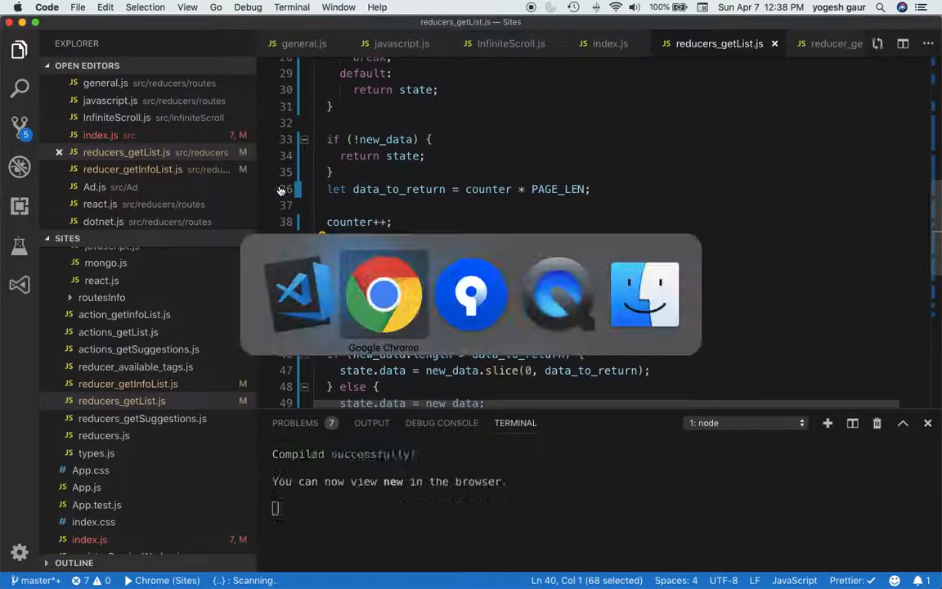
pyautogui.click(382, 294)
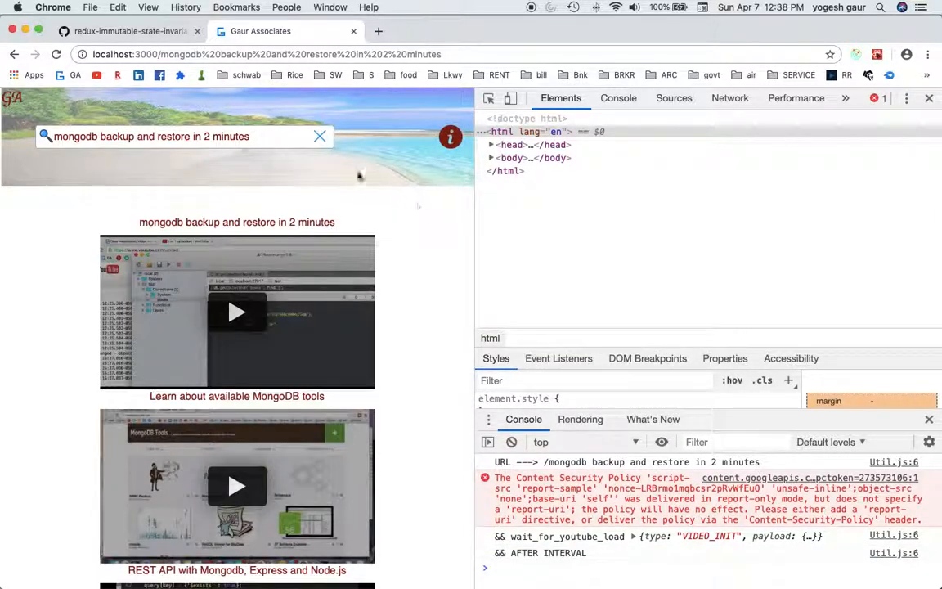
pyautogui.click(129, 30)
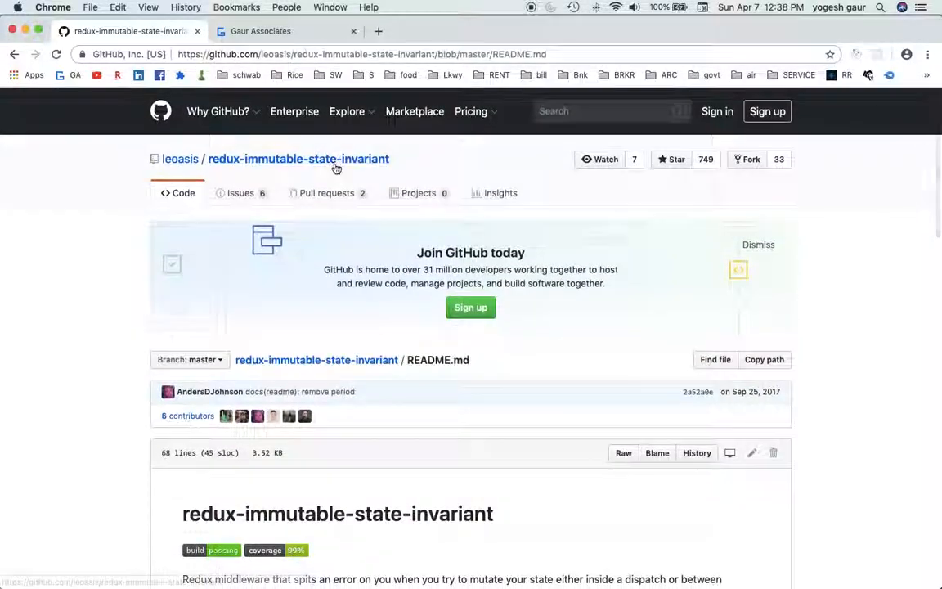
pyautogui.scroll(-3)
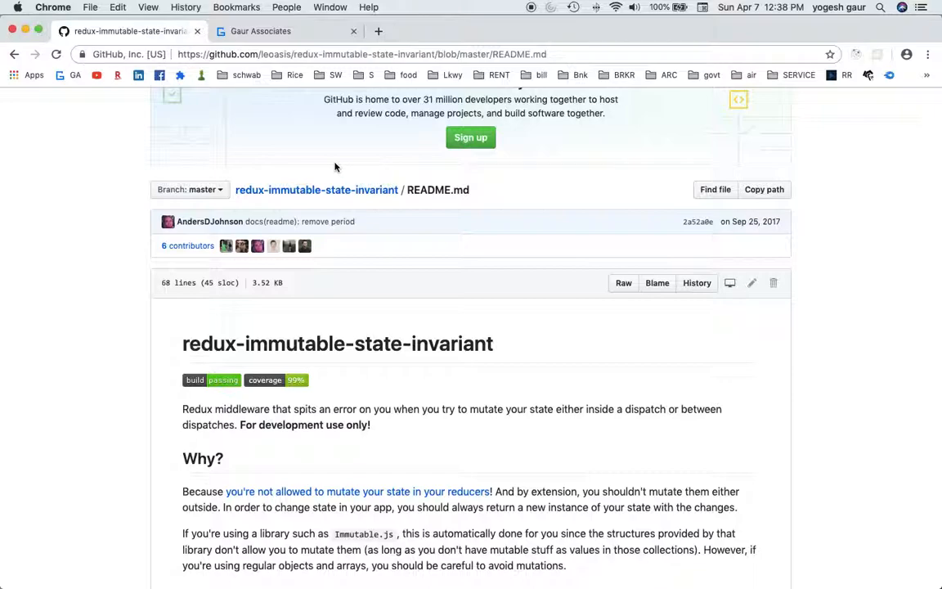
pyautogui.moveTo(811, 152)
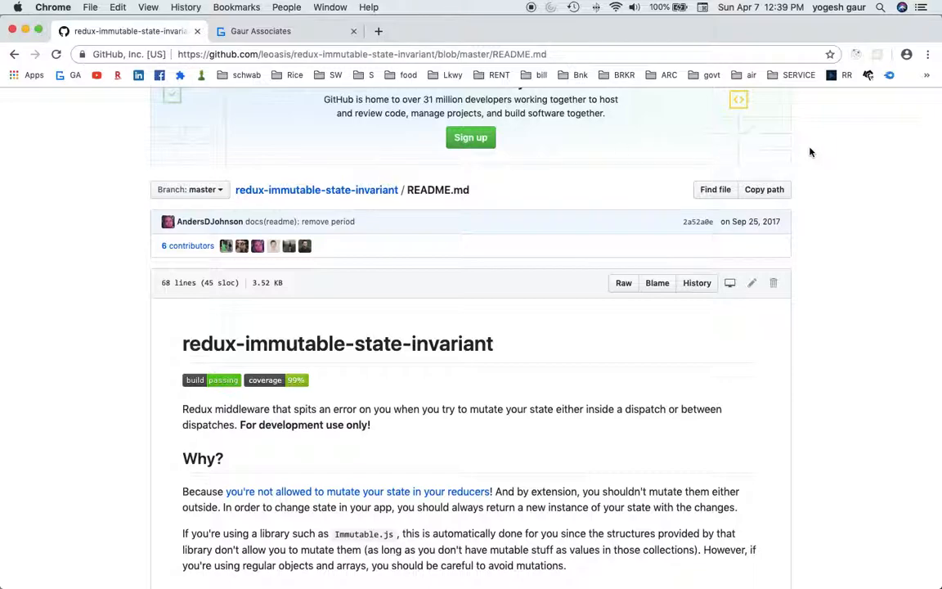